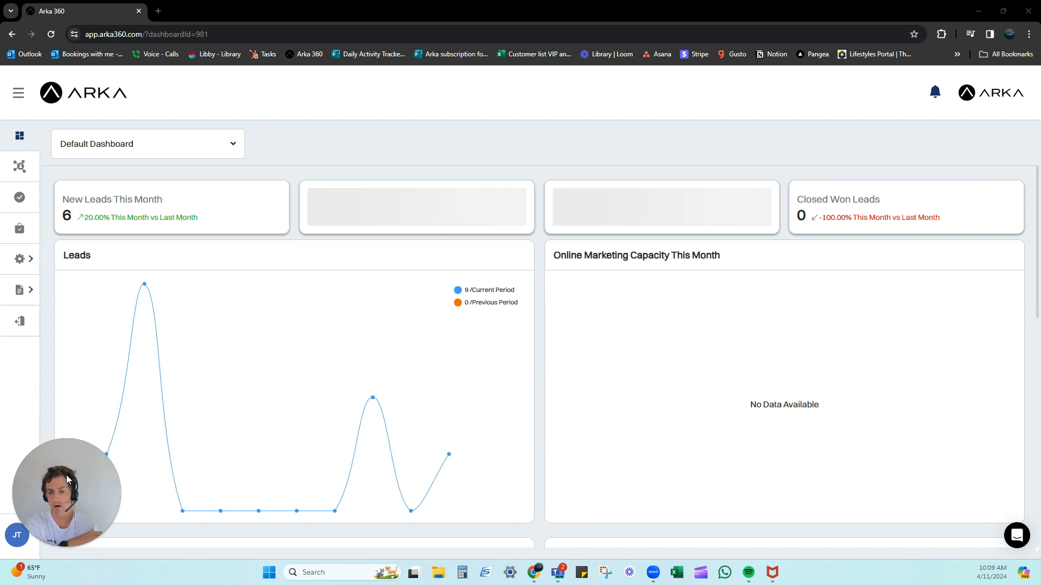
mouse_move(45, 215)
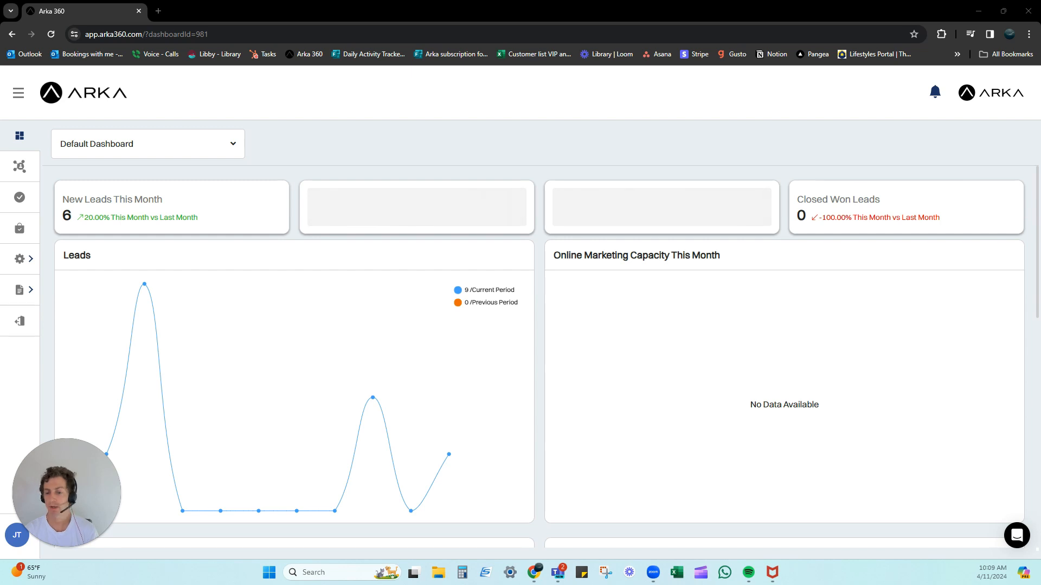
mouse_move(205, 271)
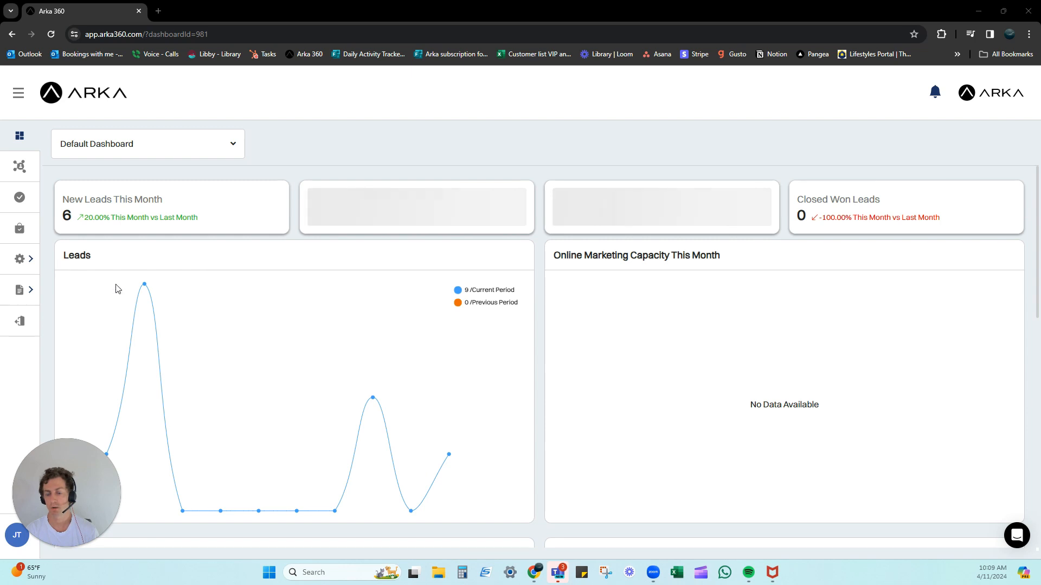
mouse_move(82, 279)
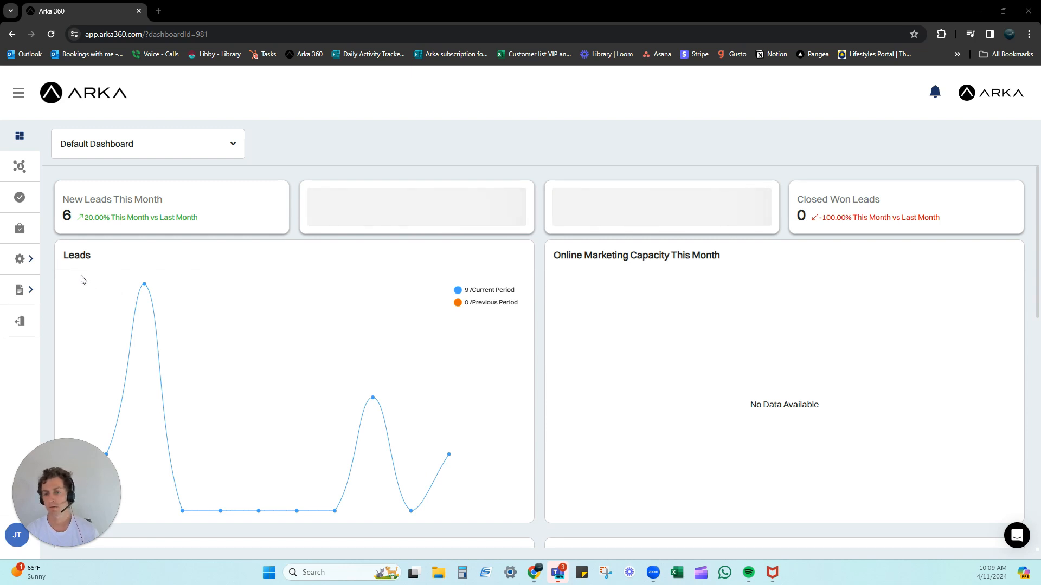
Show the Synergy design profile's general properties from the sidebar Settings
click(19, 258)
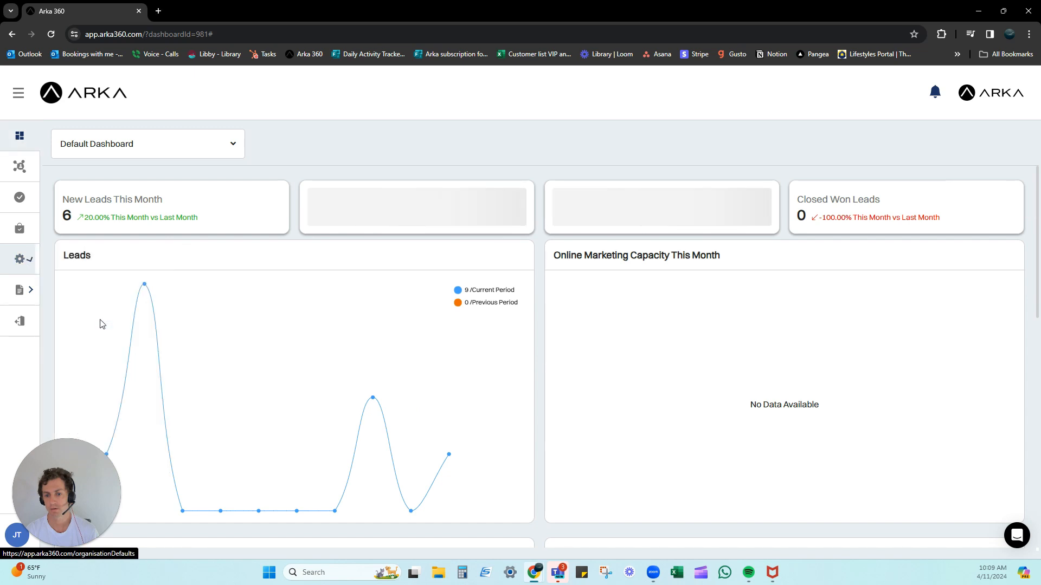
mouse_move(389, 351)
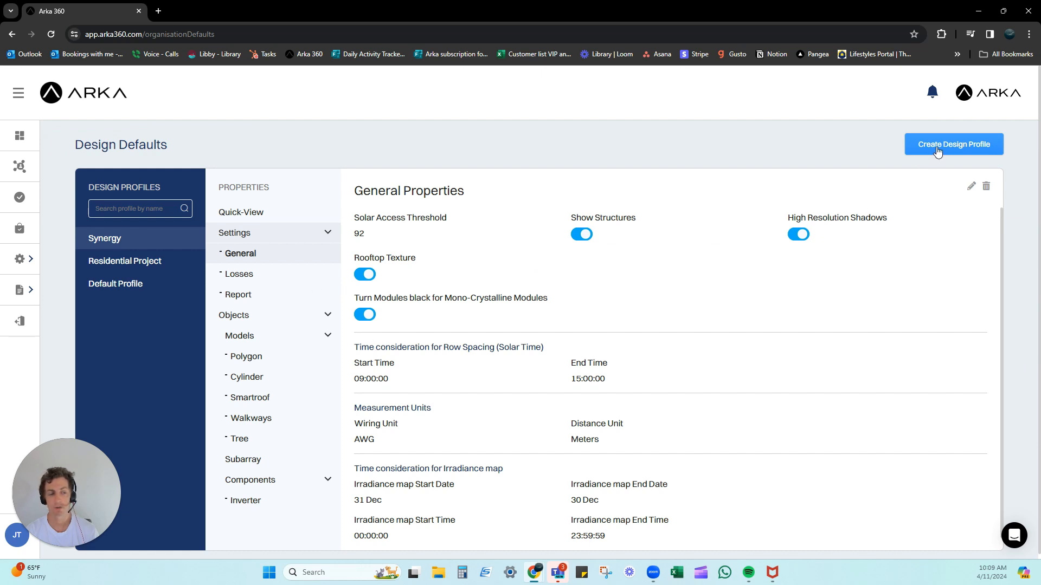
mouse_move(532, 342)
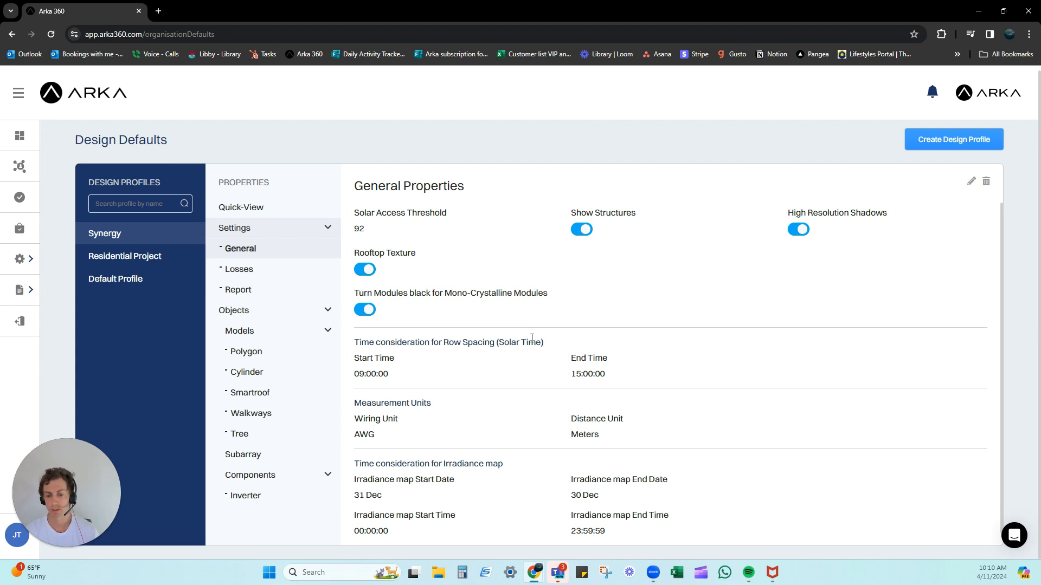
mouse_move(150, 254)
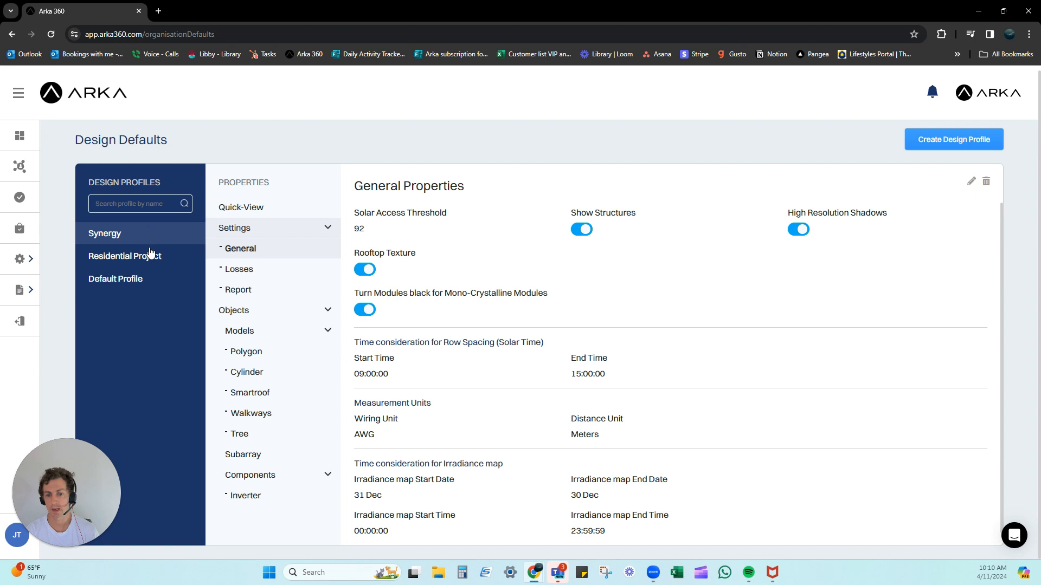
mouse_move(916, 153)
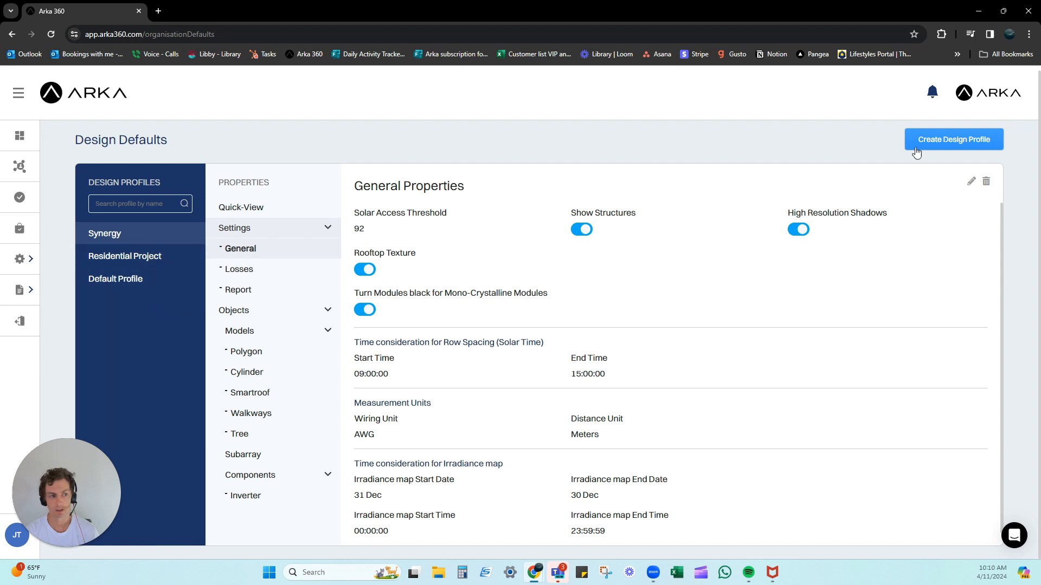
click(952, 139)
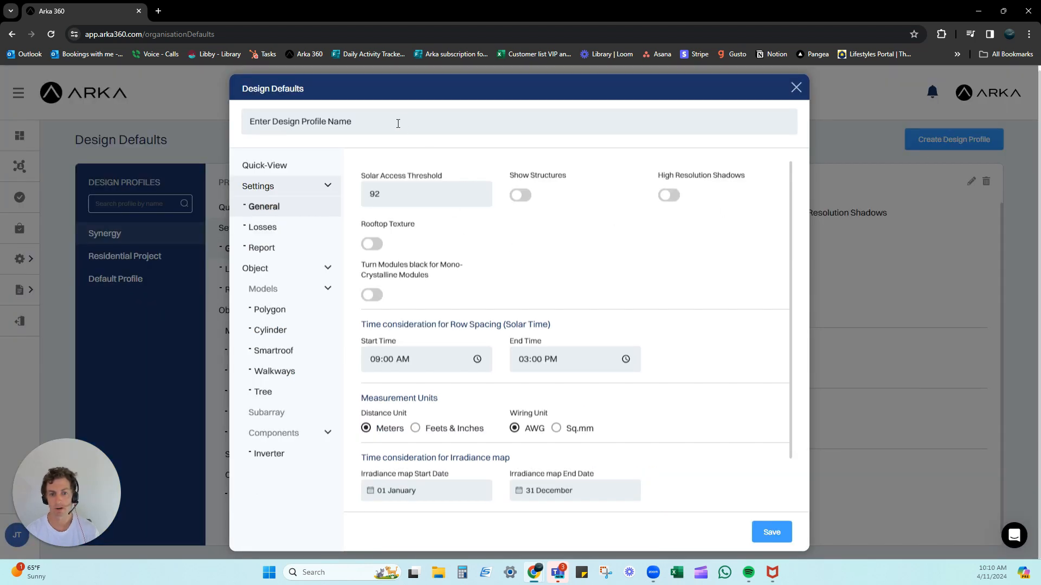
mouse_move(287, 302)
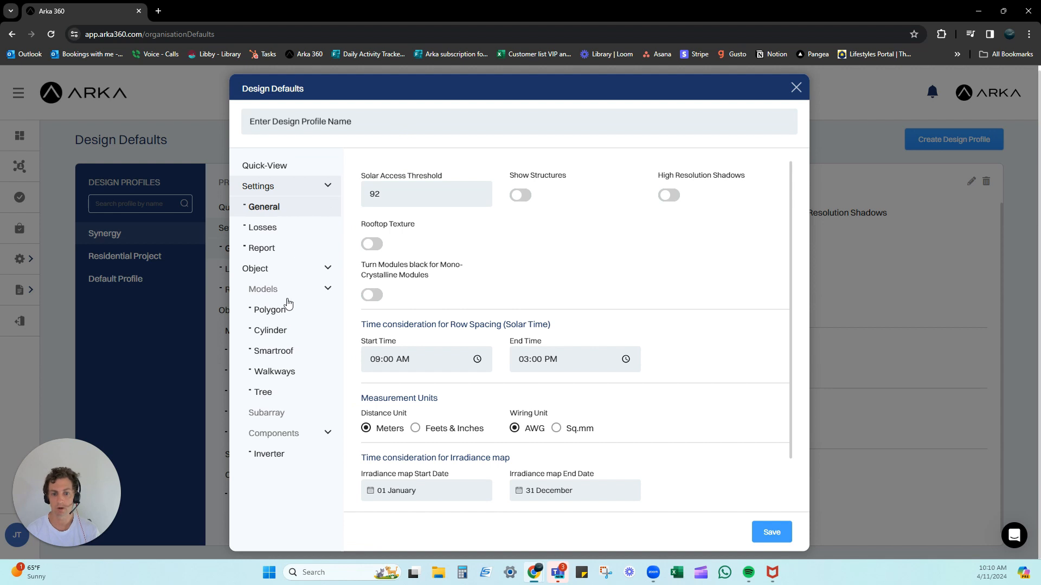
click(269, 309)
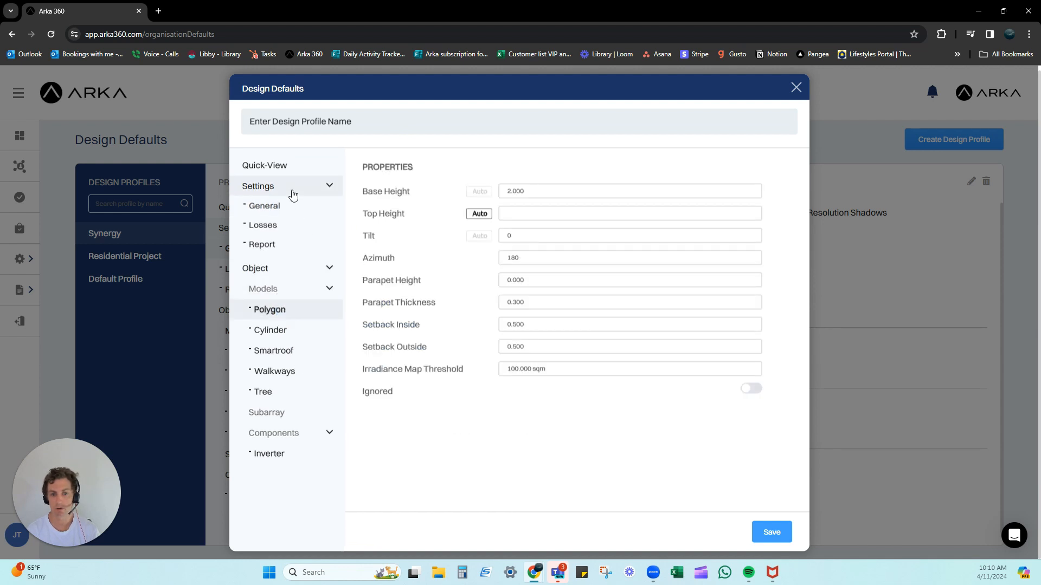
click(264, 206)
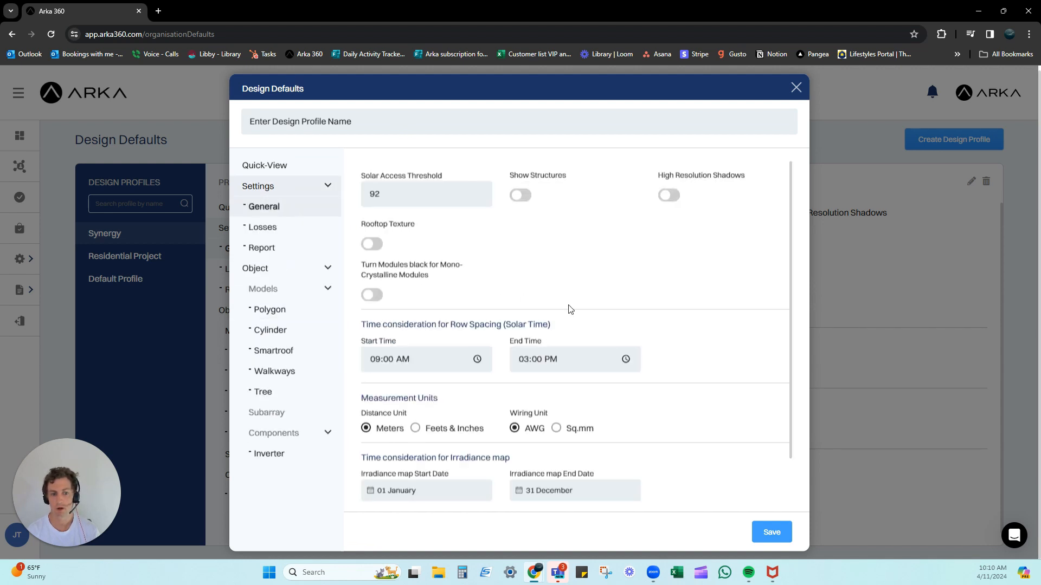
scroll(down, 3)
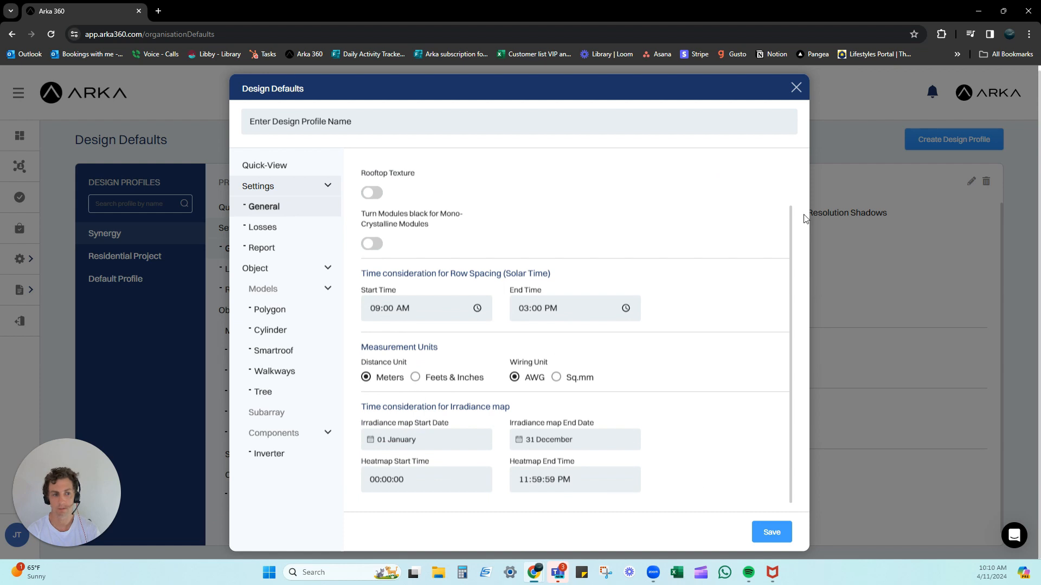
click(796, 86)
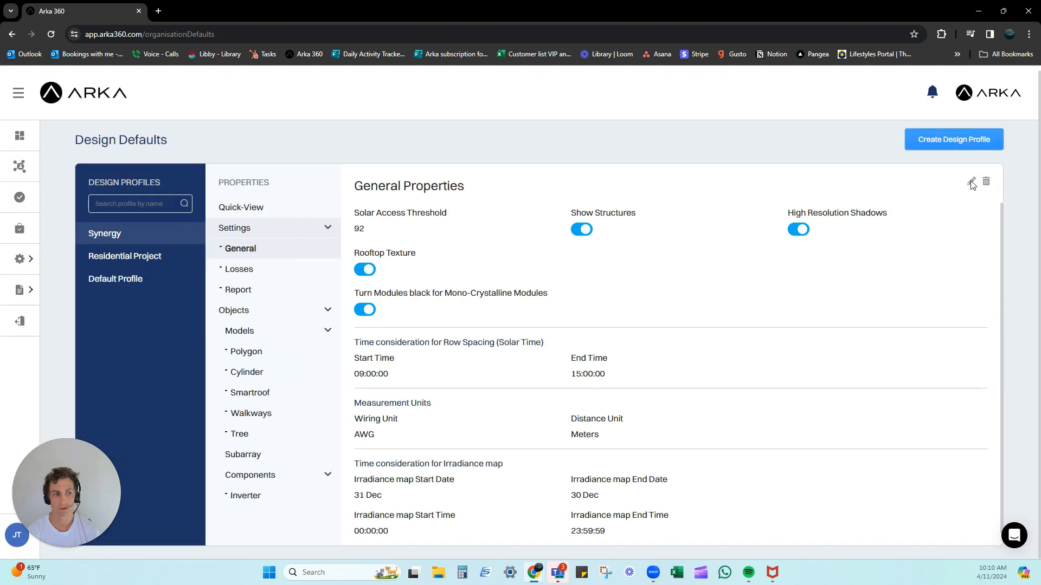
click(970, 181)
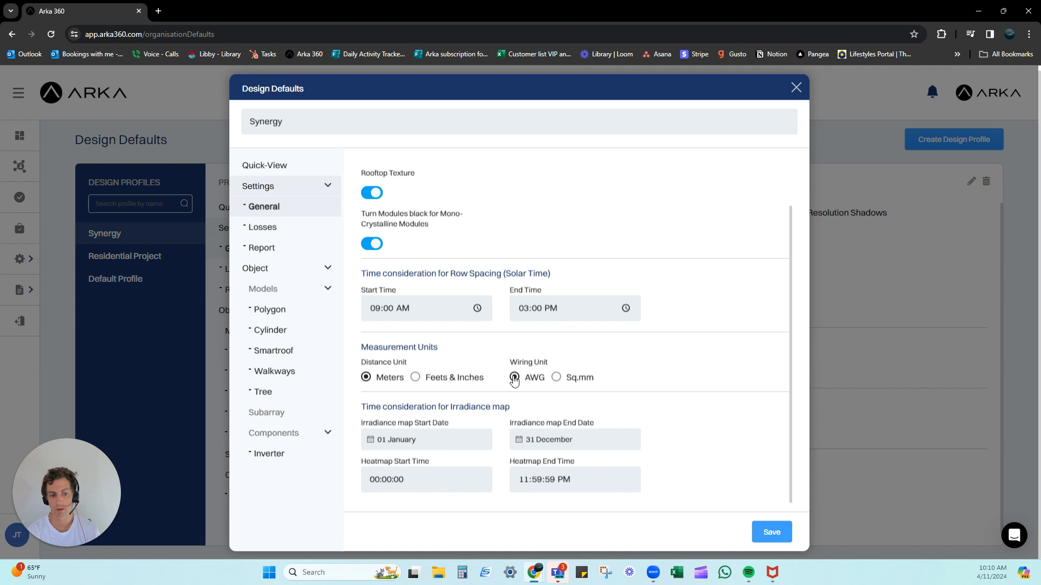
click(795, 87)
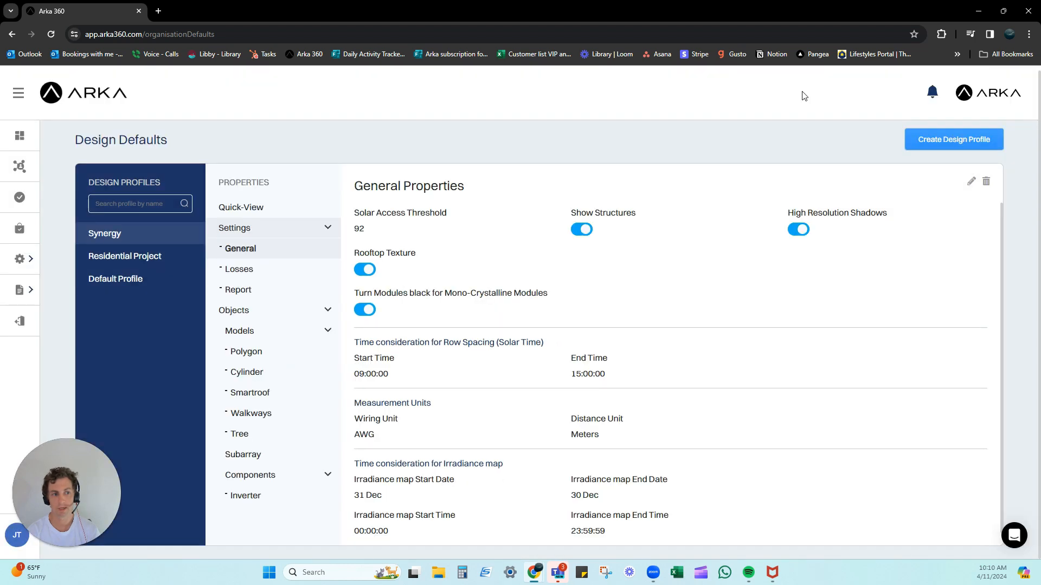
mouse_move(780, 250)
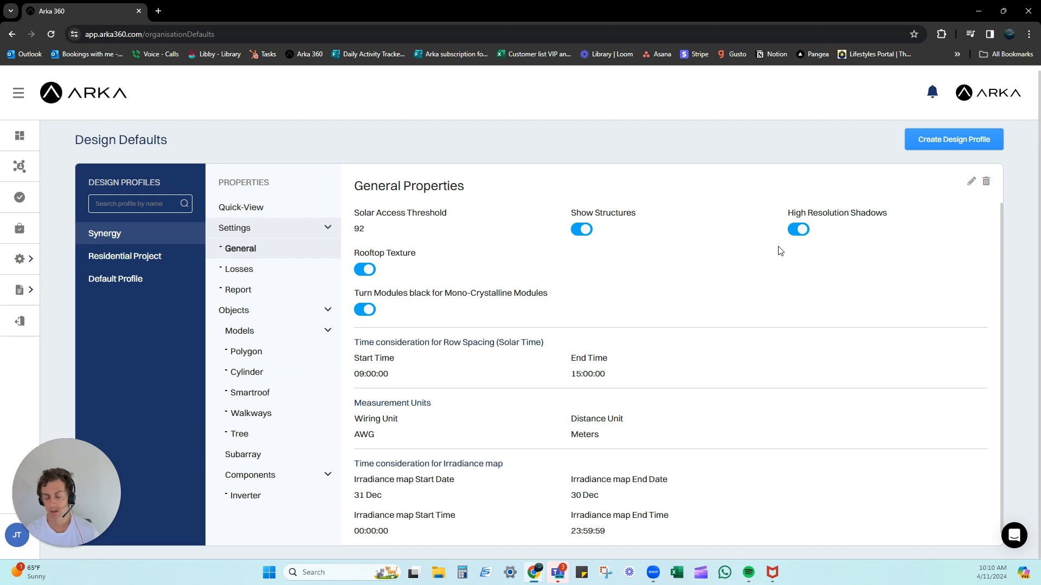
mouse_move(19, 136)
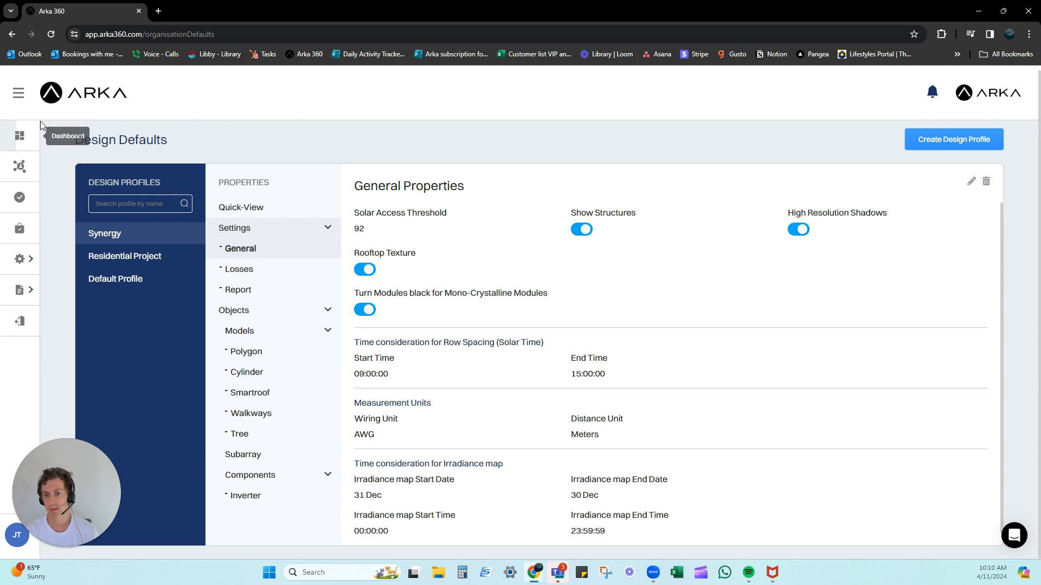
click(20, 166)
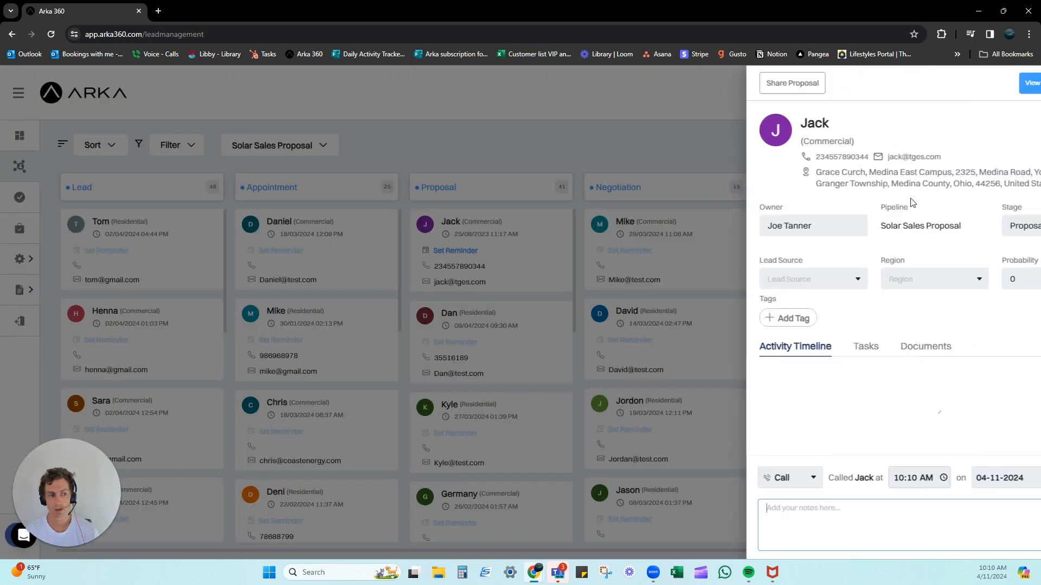
Go from Jack's lead summary into his Design 1 in the design studio
click(1030, 83)
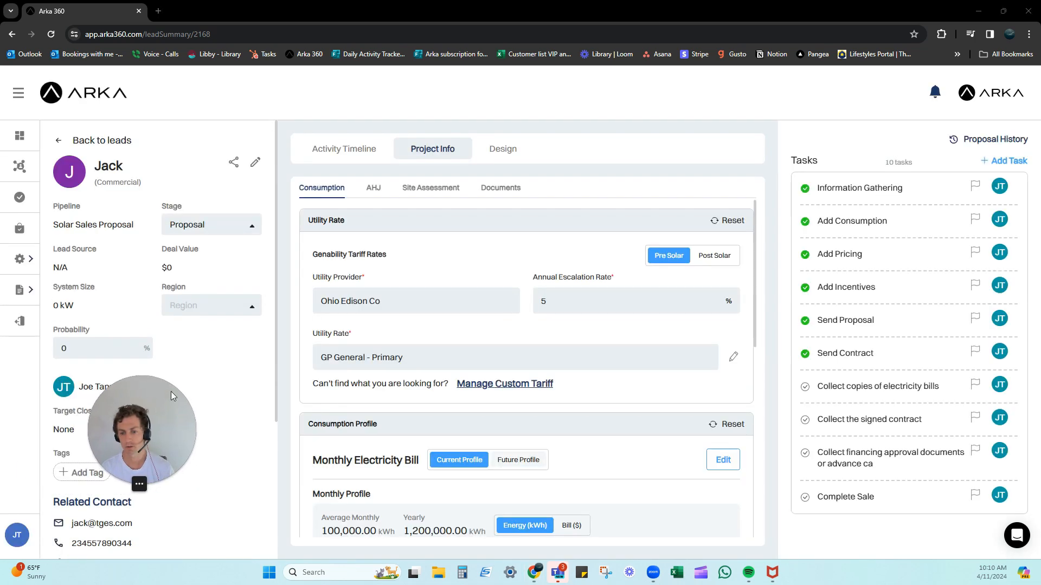
click(502, 148)
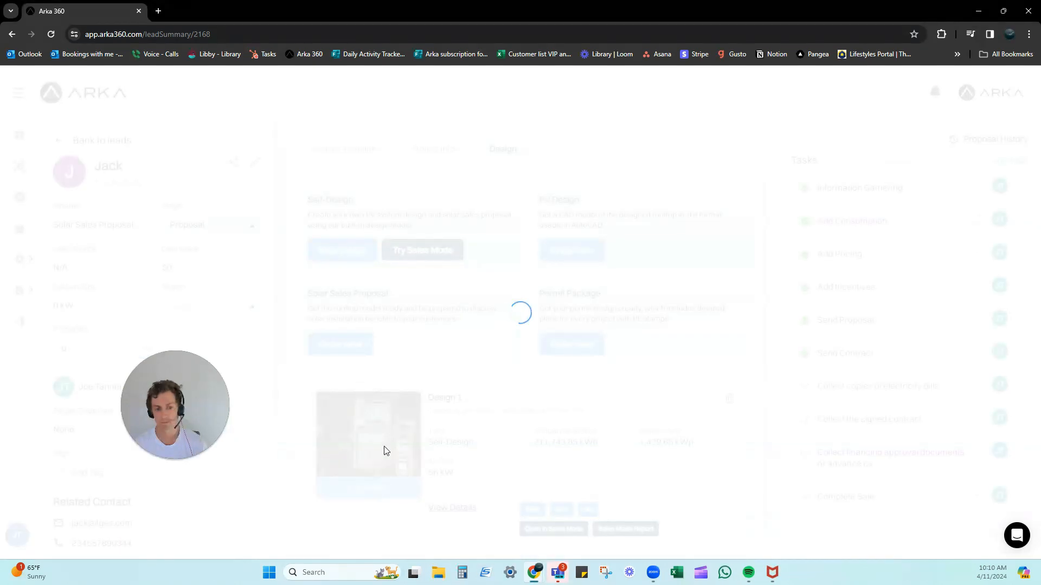
mouse_move(547, 370)
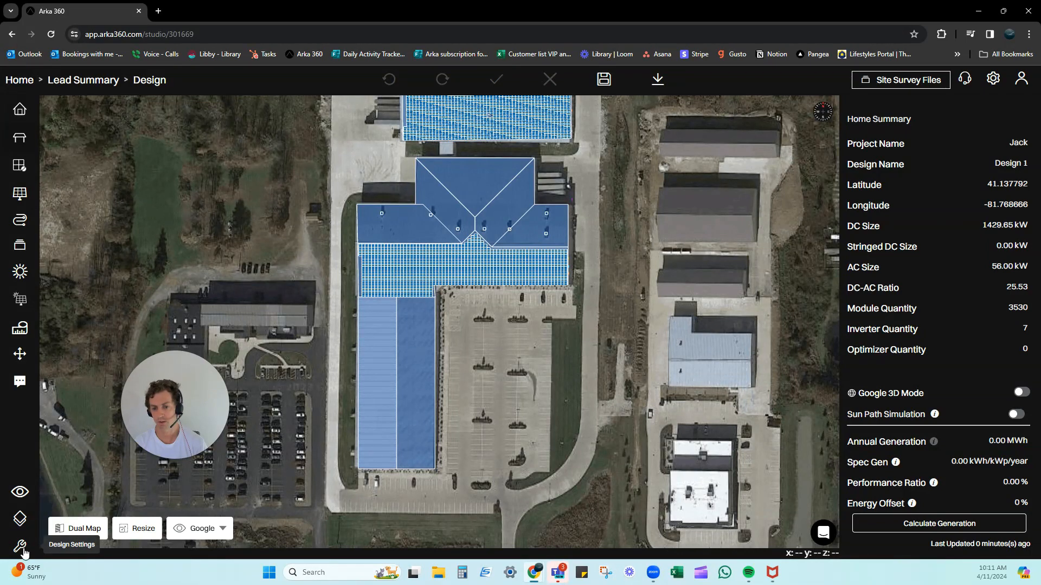
Set wiring unit to Sq.mm, turn mono-crystalline modules black, and save the design settings
click(19, 546)
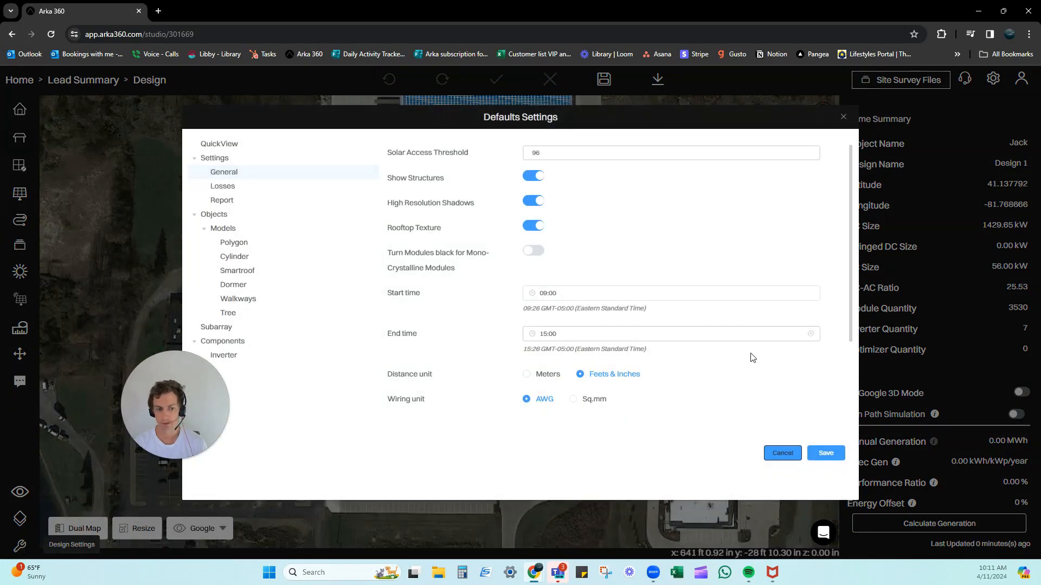
click(573, 399)
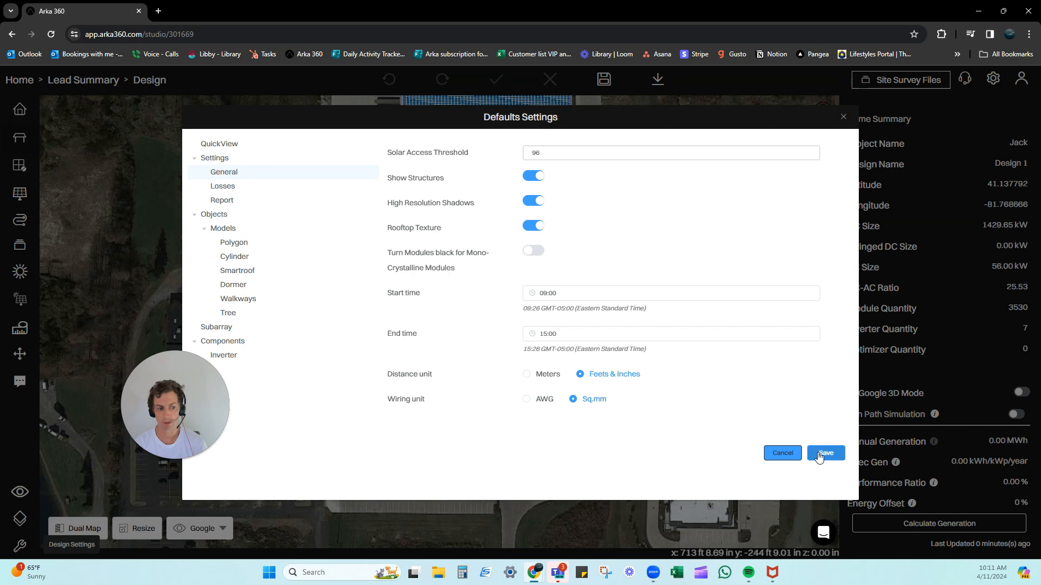
mouse_move(521, 272)
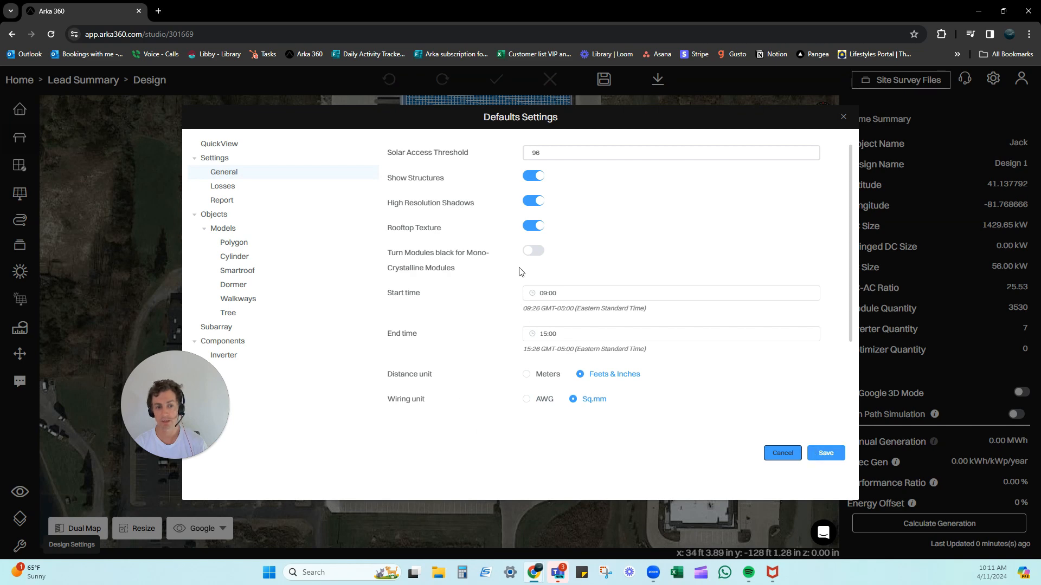
click(824, 453)
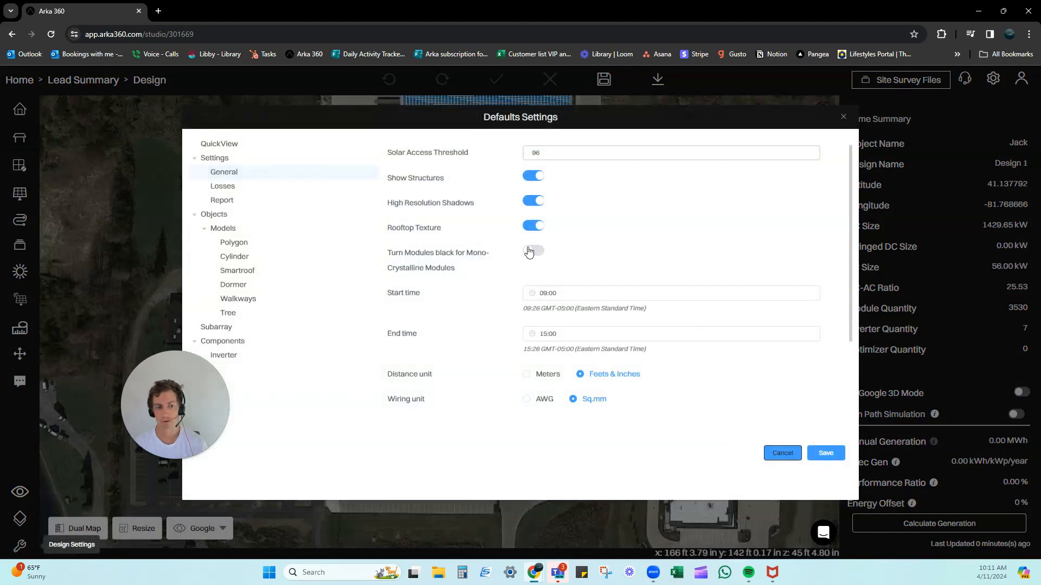
click(533, 250)
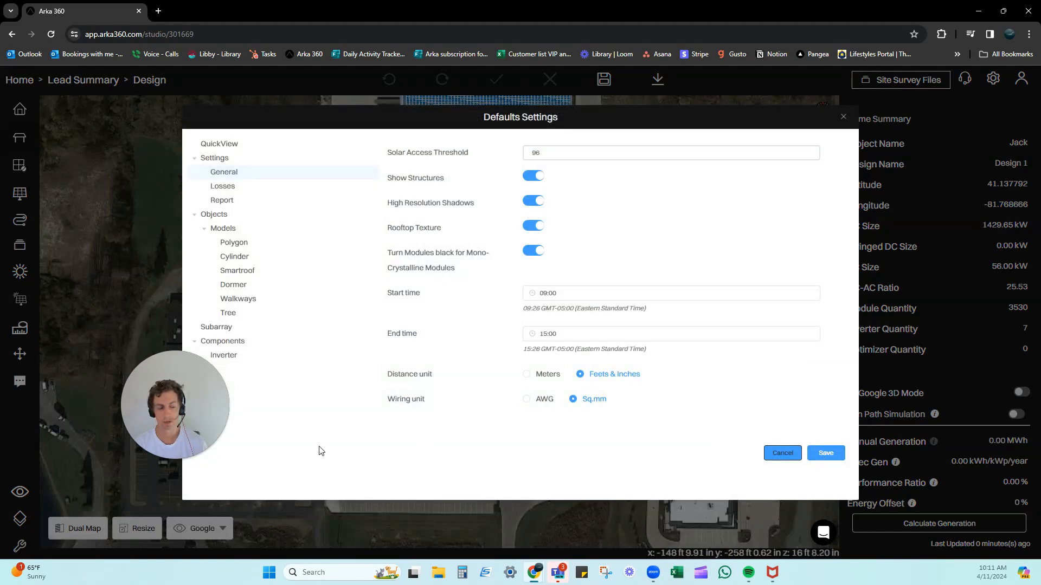
mouse_move(389, 466)
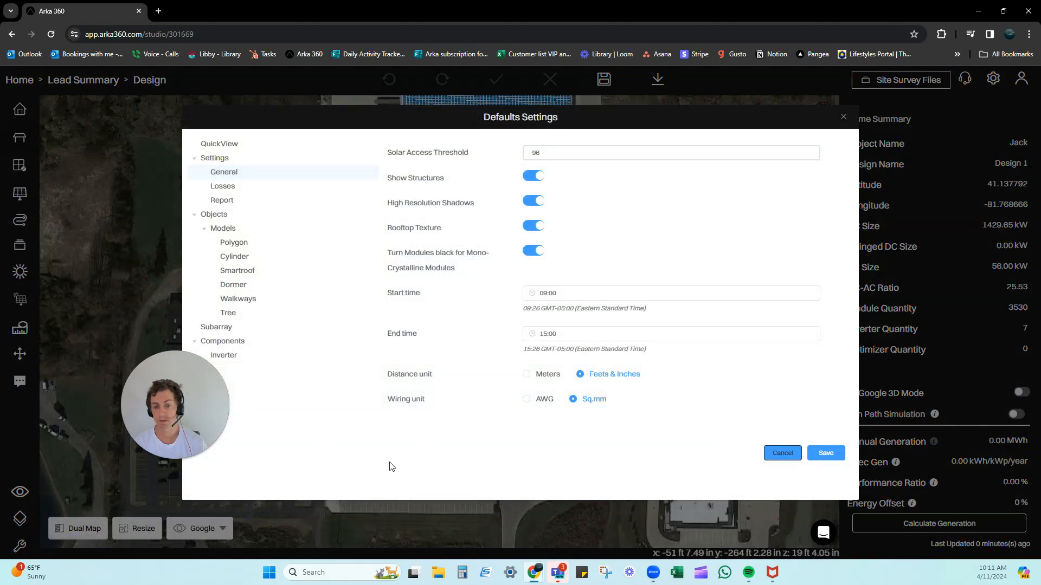
click(824, 453)
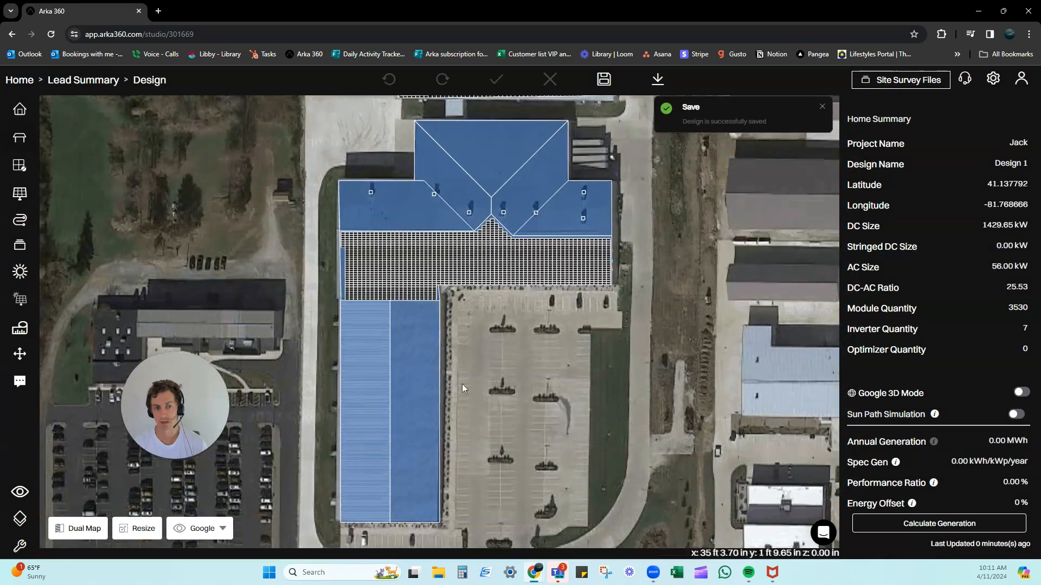